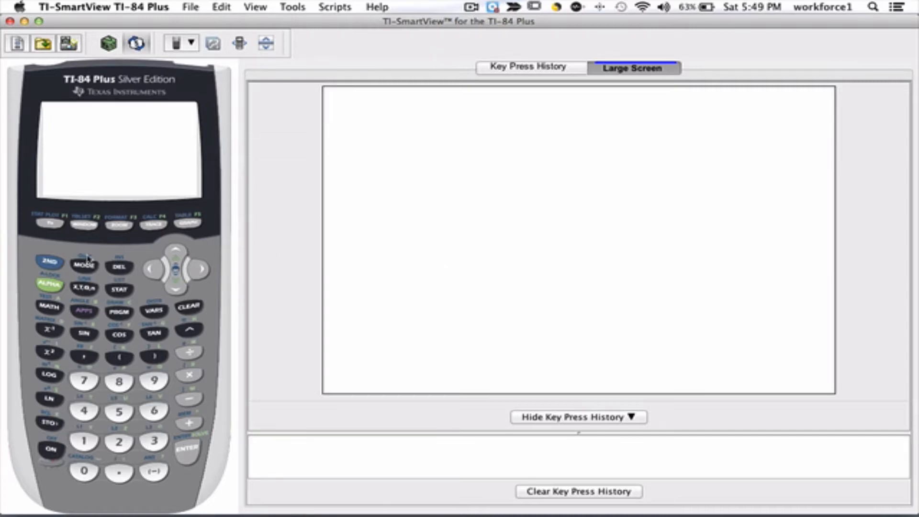
- Run ClrAllLists from the MEM menu so every stored list is cleared
left_click(48, 263)
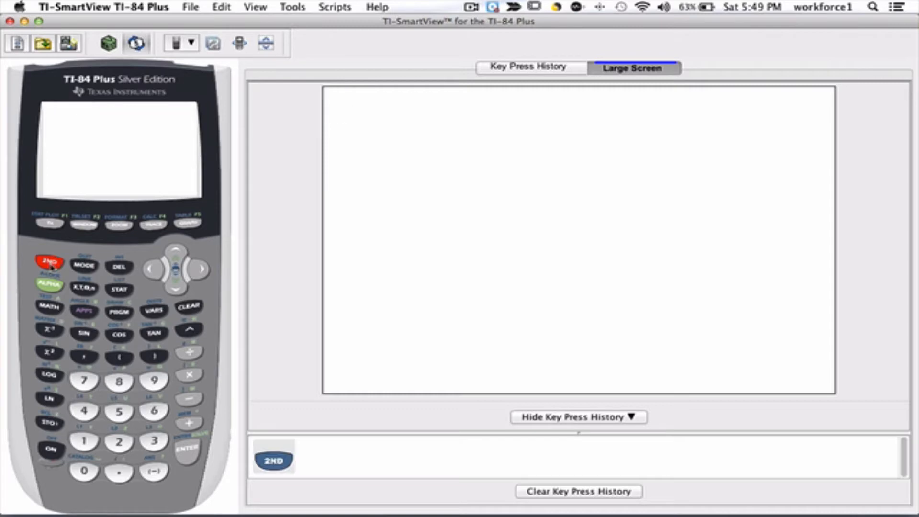
left_click(189, 423)
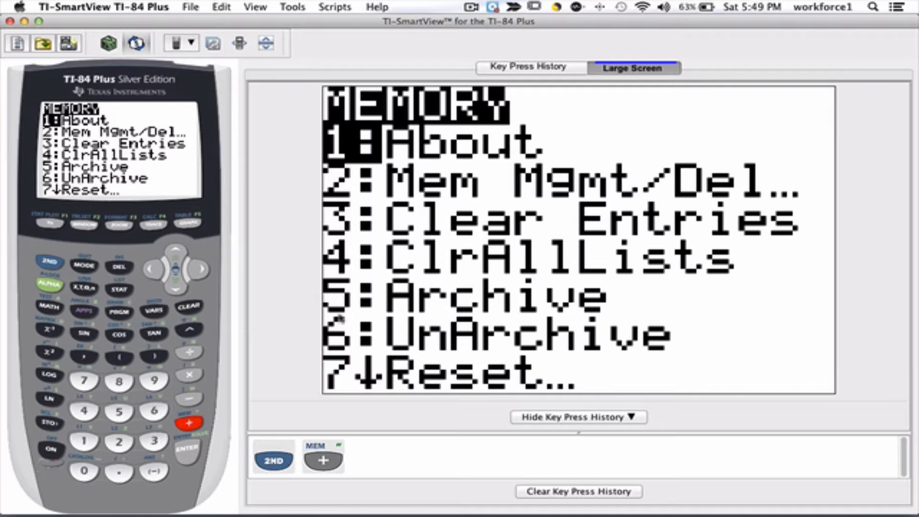
left_click(83, 411)
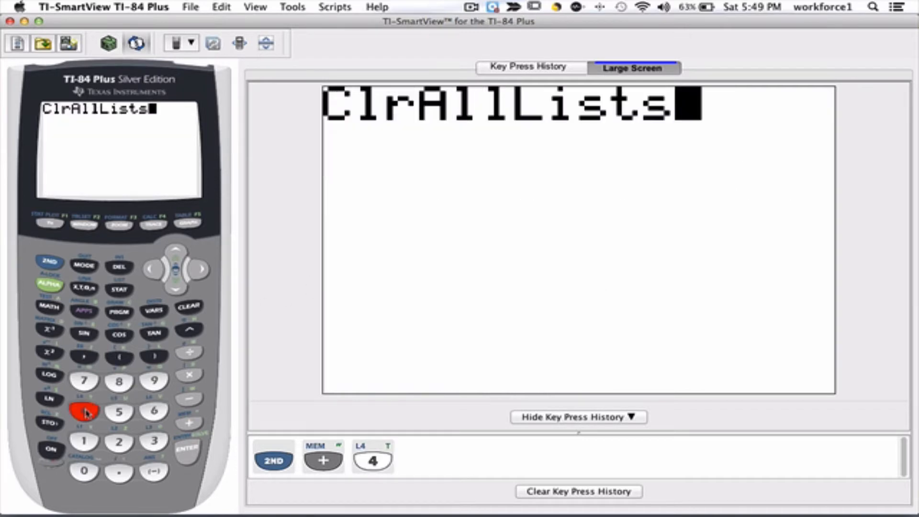
mouse_move(193, 416)
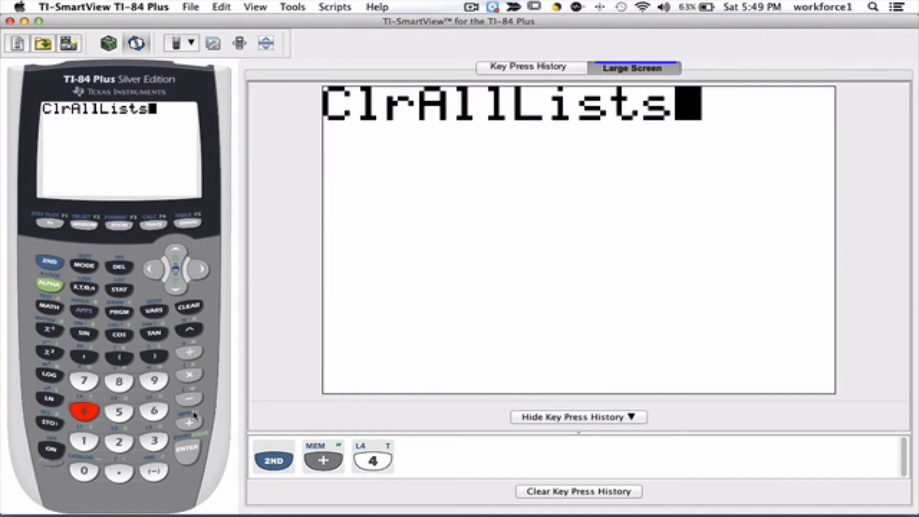
left_click(189, 449)
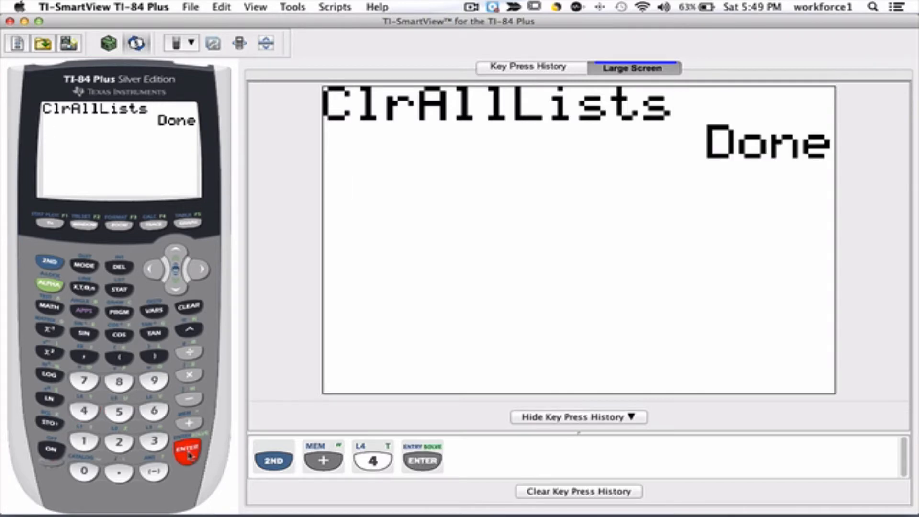
left_click(186, 450)
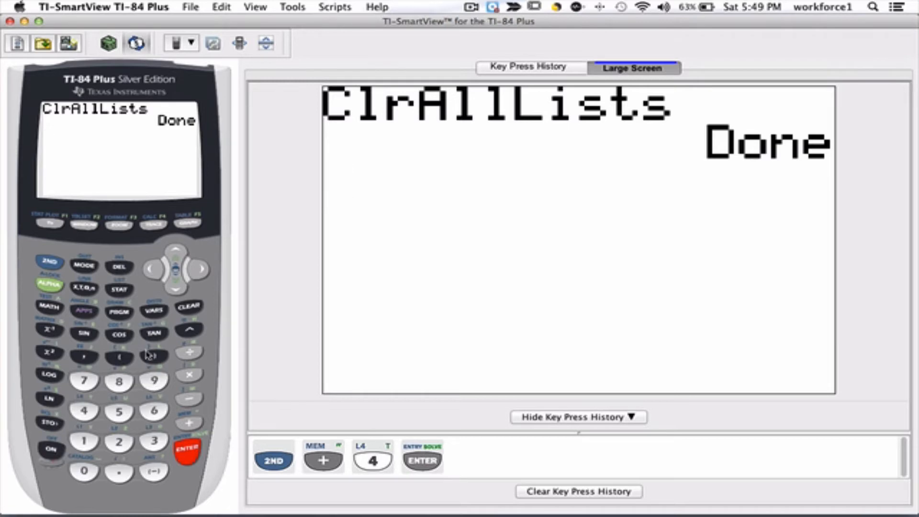
mouse_move(153, 352)
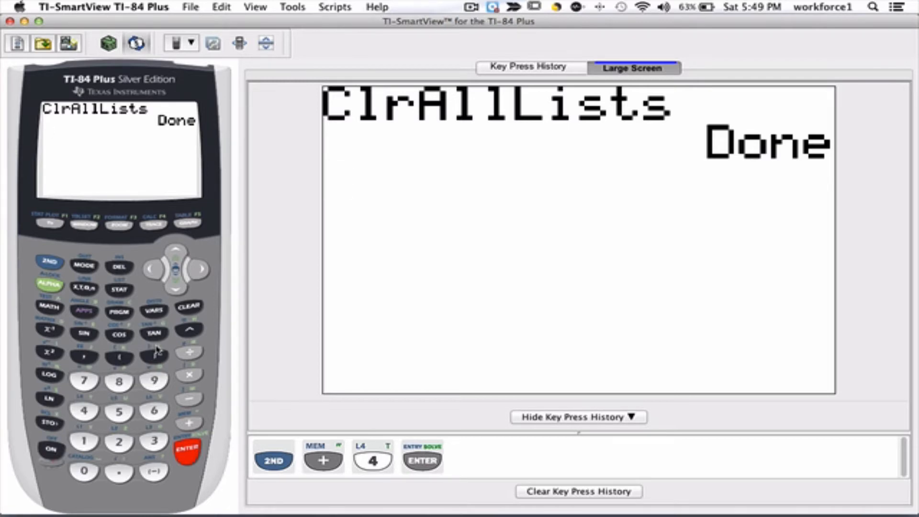
- Run SetUpEditor from the STAT menu to restore the default L1, L2, L3 columns
left_click(119, 289)
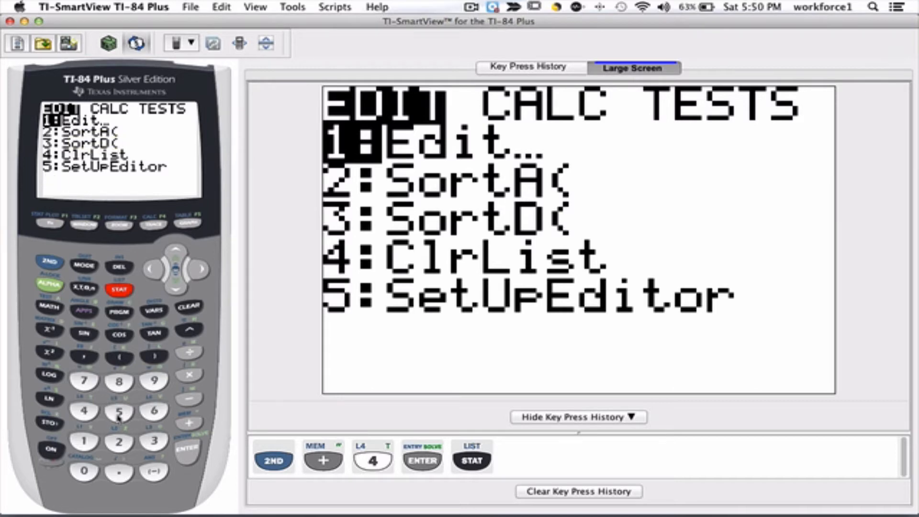
left_click(119, 410)
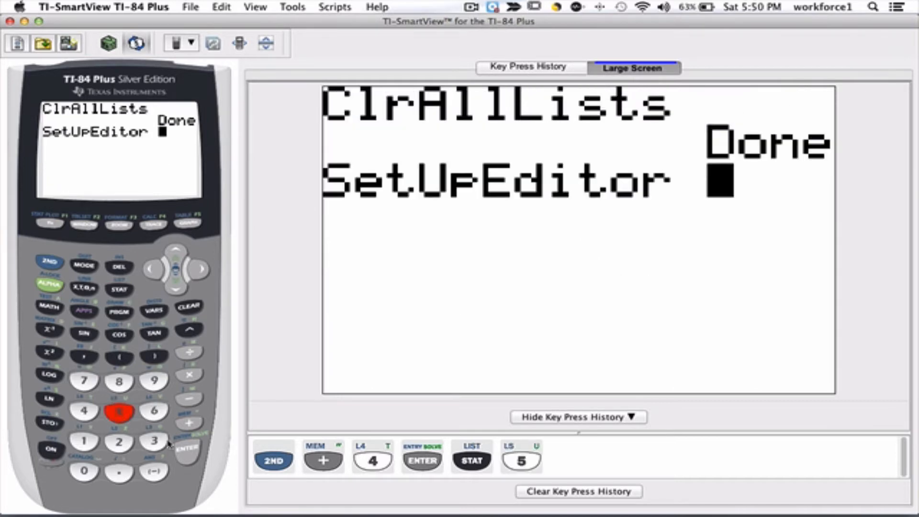
left_click(187, 449)
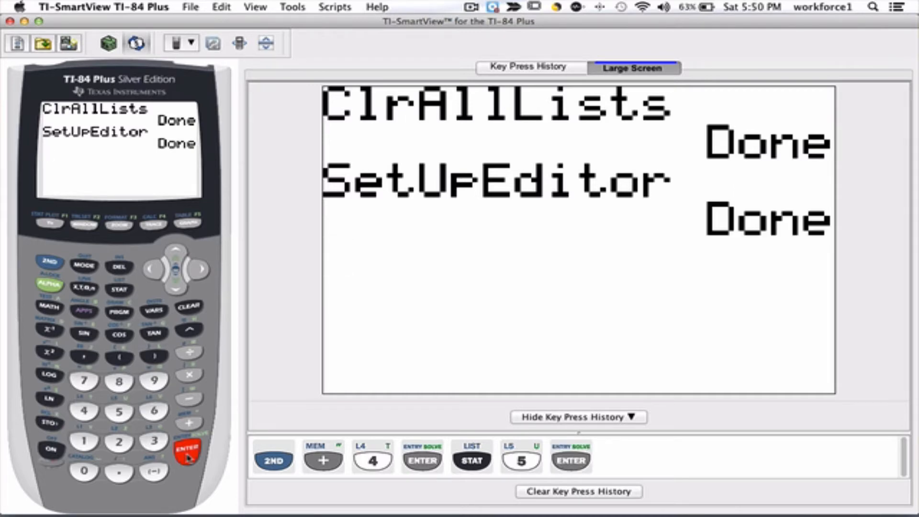
mouse_move(120, 291)
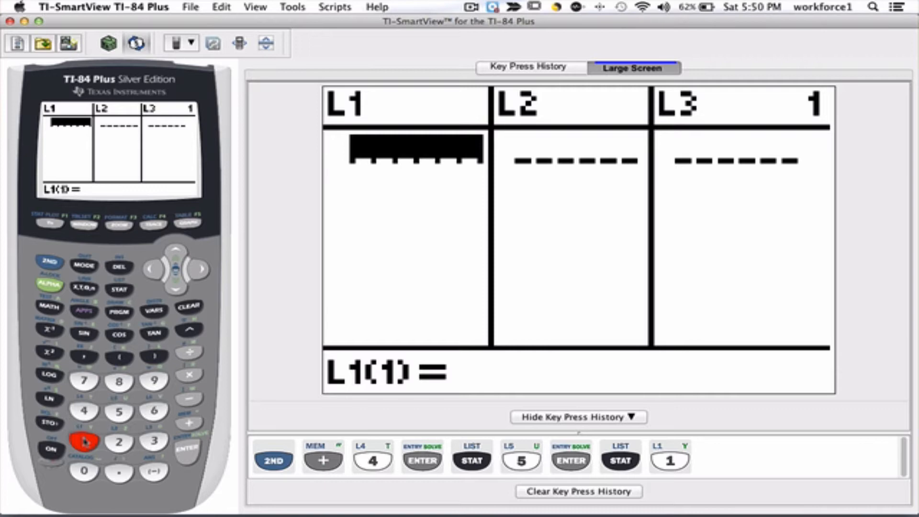
- Enter 23, 34, 65, 76, 25 and 18 into L1 in the list editor
left_click(155, 441)
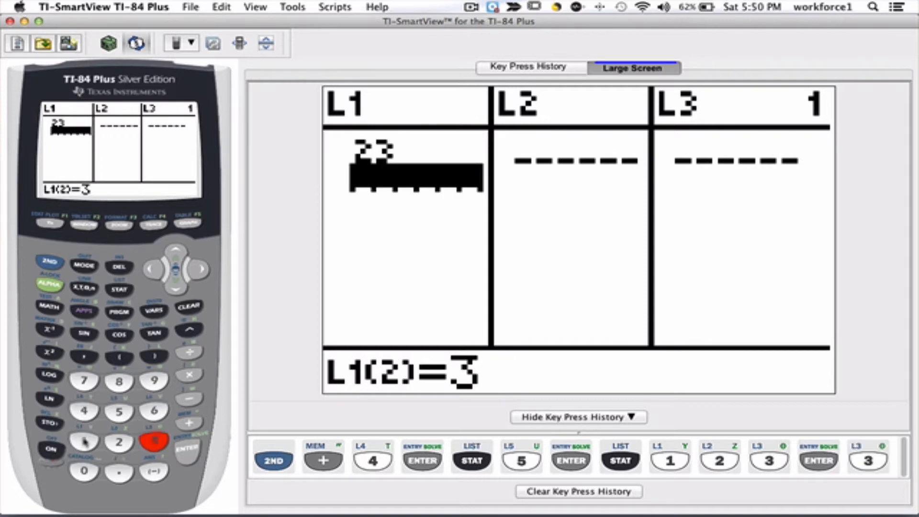
left_click(186, 450)
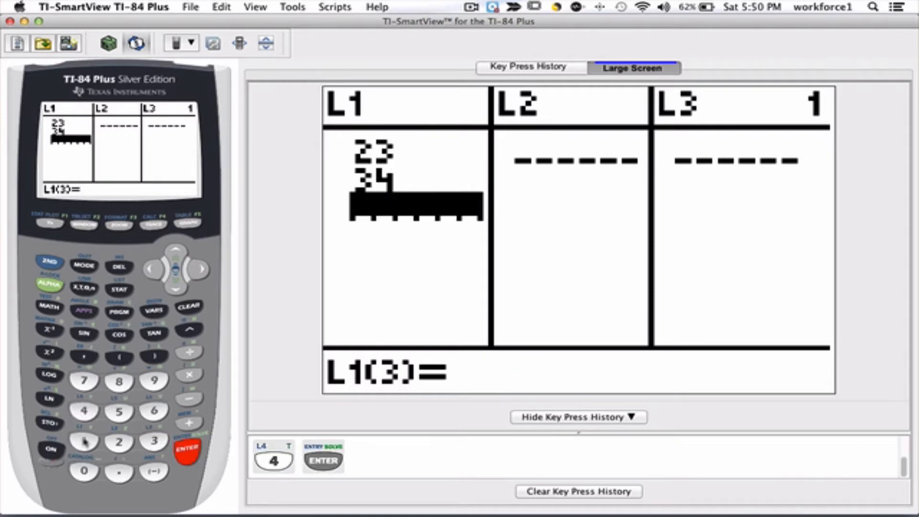
left_click(186, 450)
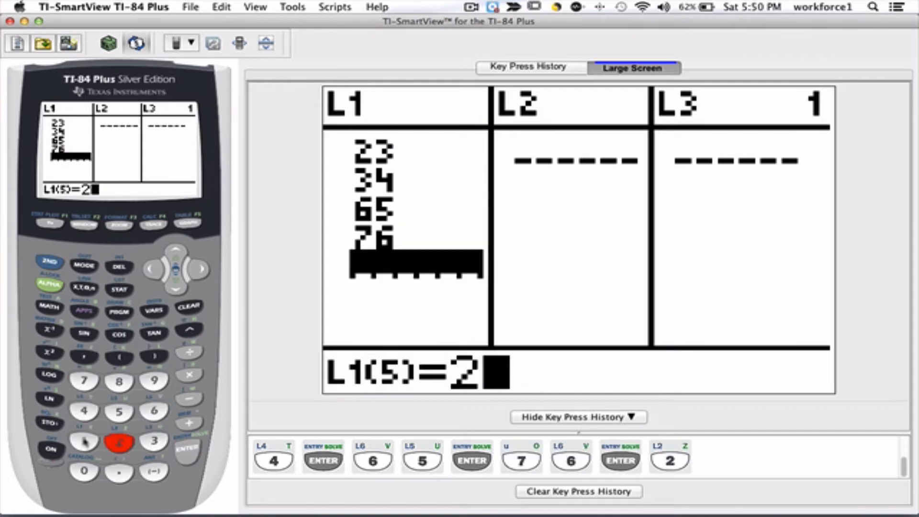
left_click(186, 450)
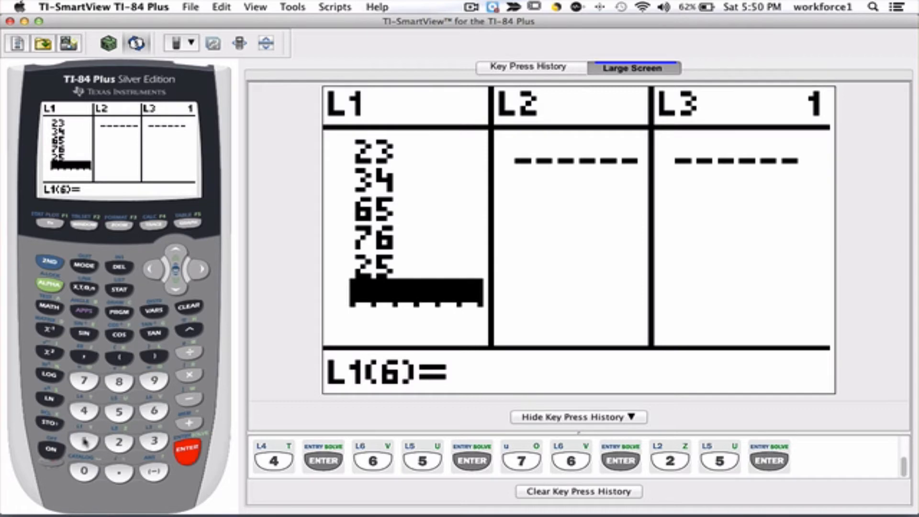
left_click(84, 441)
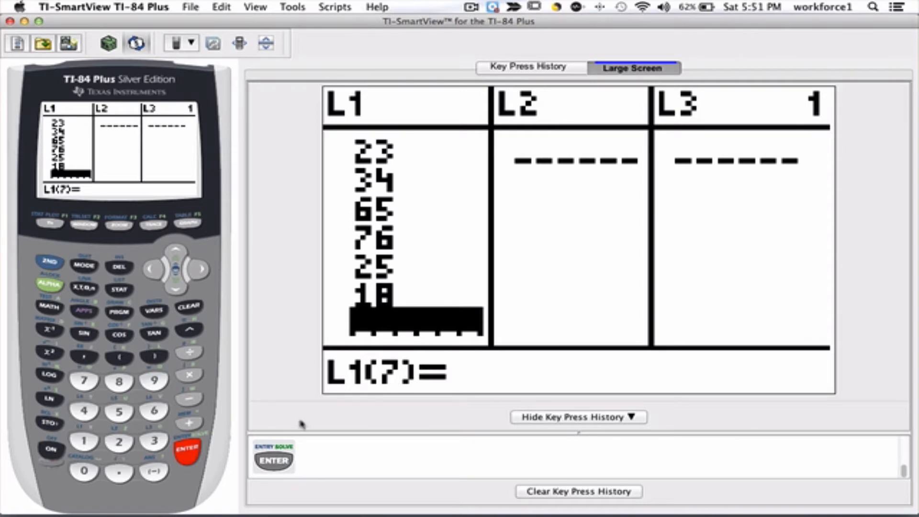
mouse_move(390, 386)
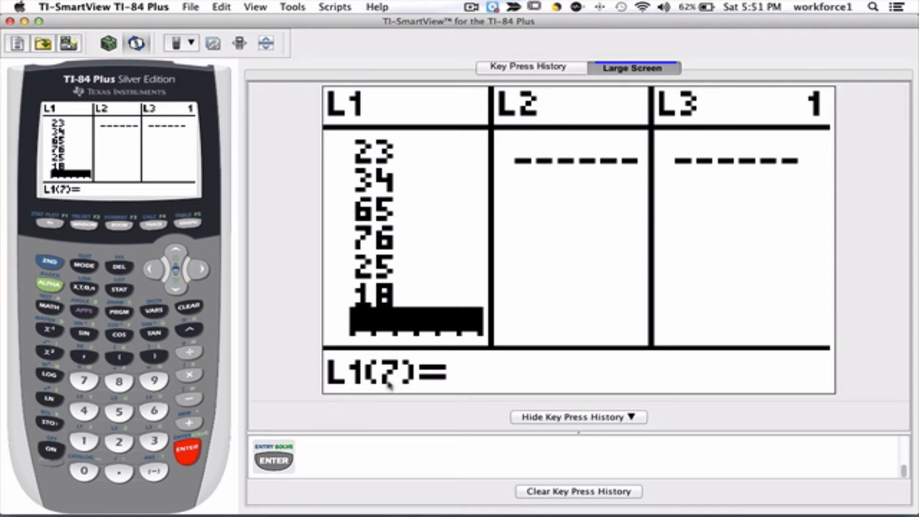
mouse_move(387, 386)
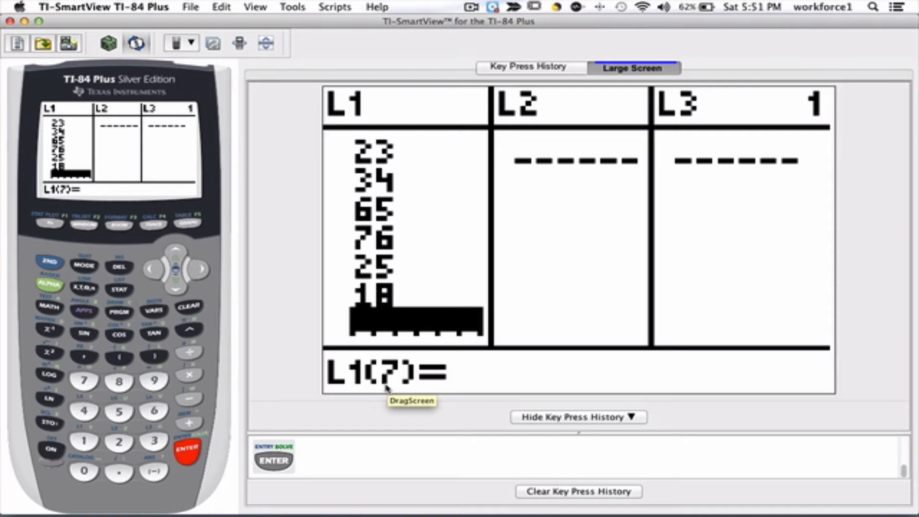
mouse_move(358, 390)
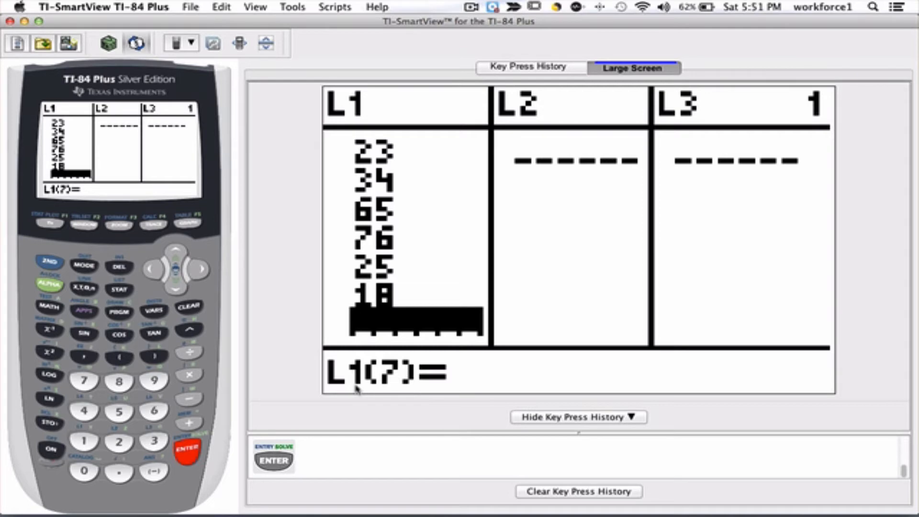
mouse_move(380, 316)
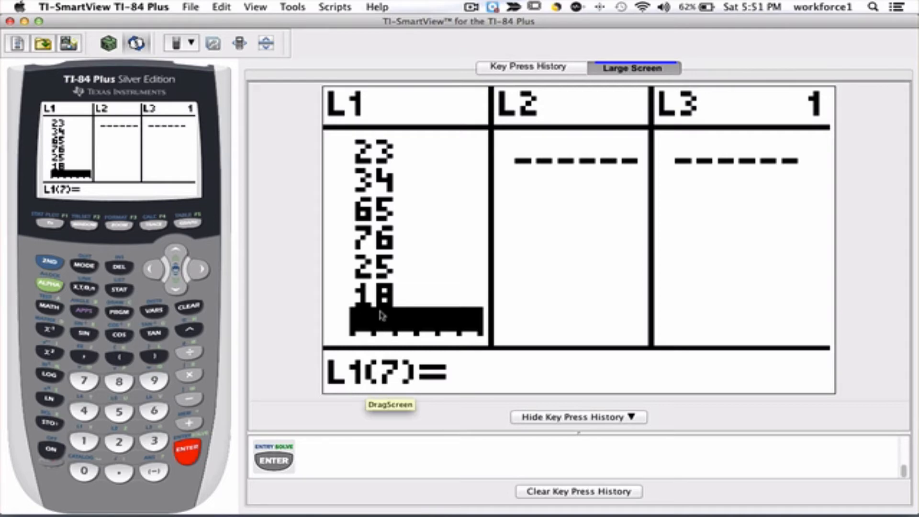
mouse_move(271, 404)
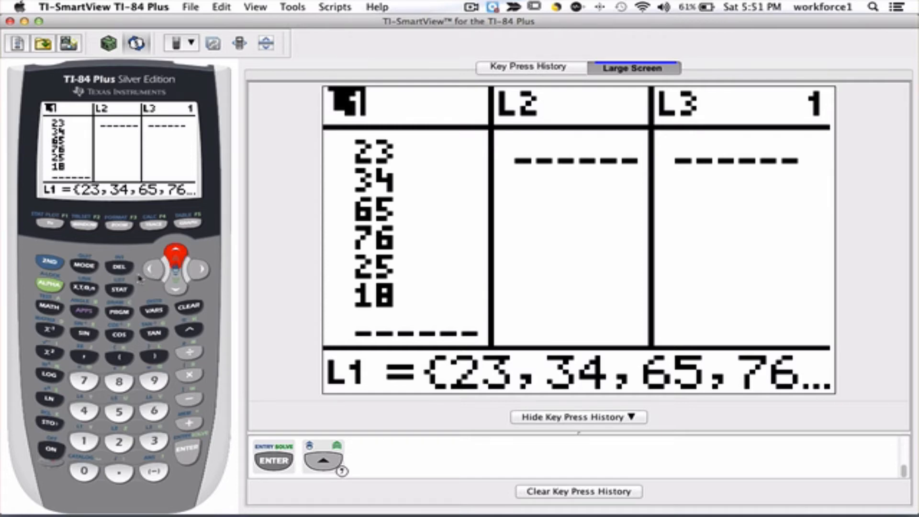
- Delete L1 from the list editor and paste SetUpEditor onto the home screen
left_click(120, 267)
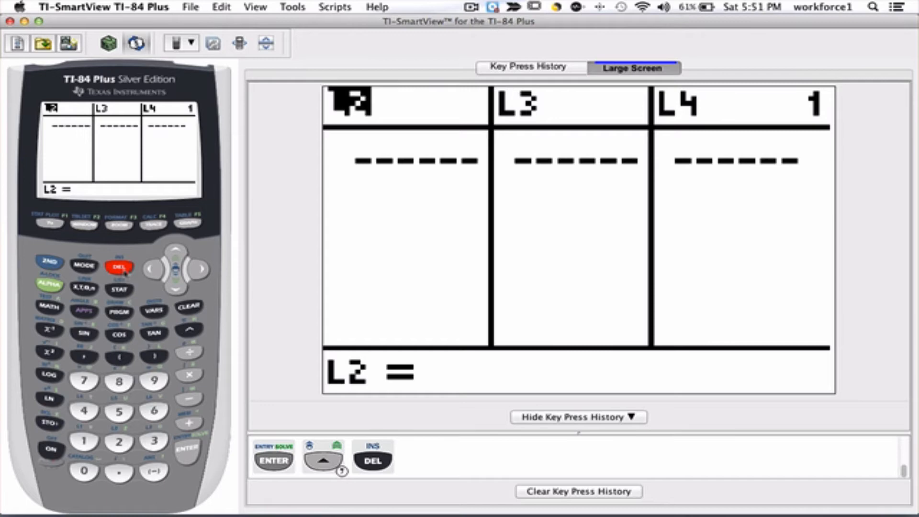
mouse_move(120, 295)
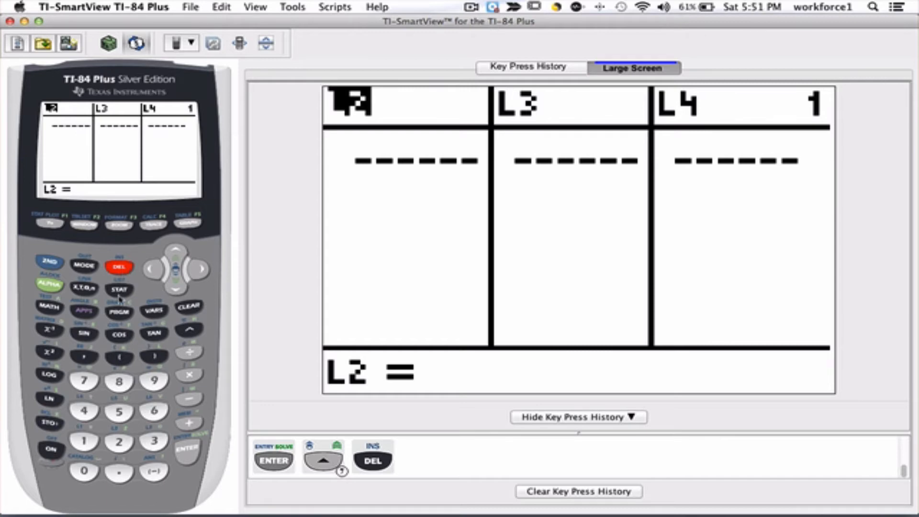
left_click(118, 289)
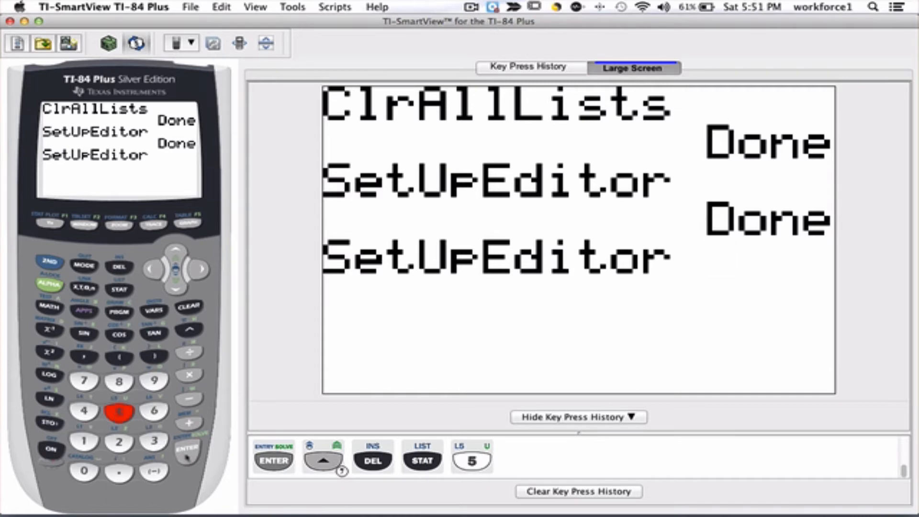
- Run SetUpEditor and reopen the list editor, showing L1's six values again
left_click(185, 450)
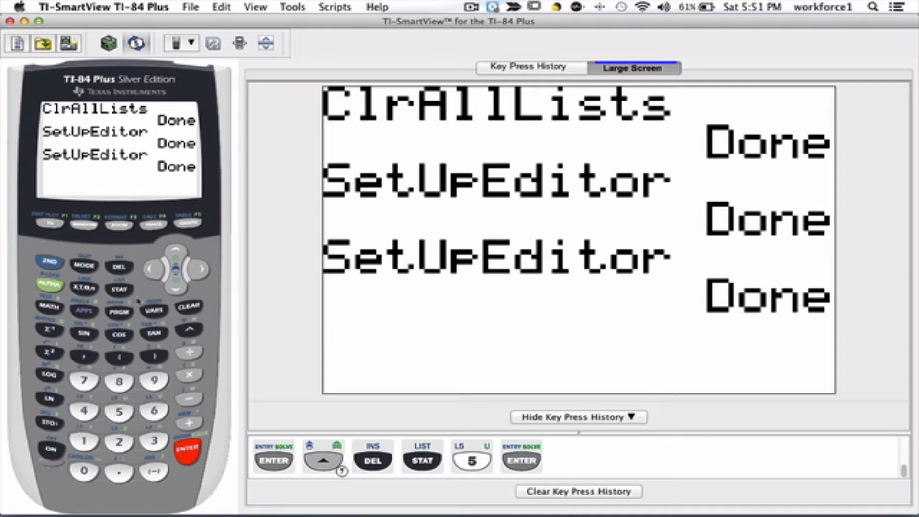
left_click(120, 290)
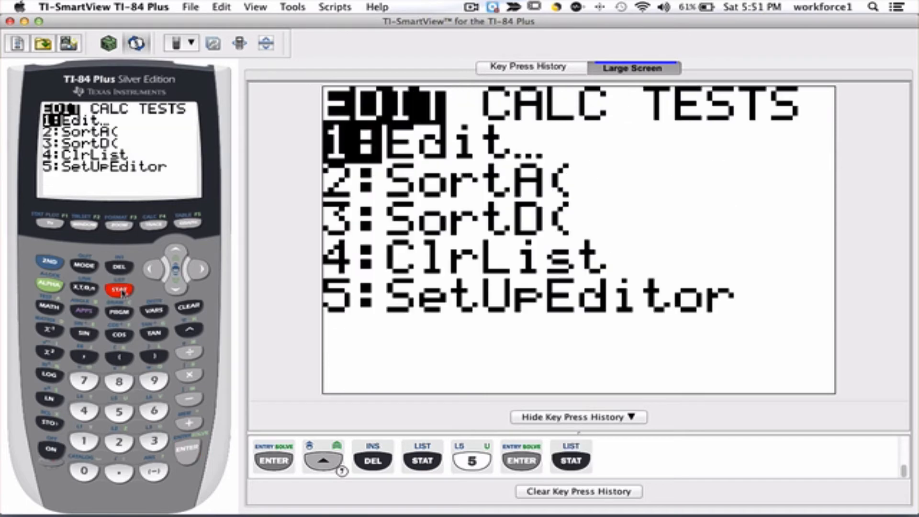
mouse_move(193, 457)
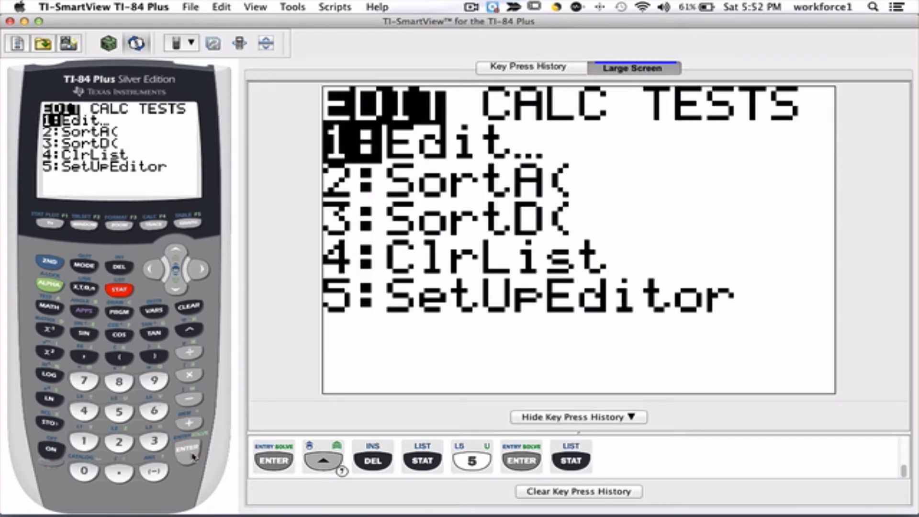
left_click(188, 450)
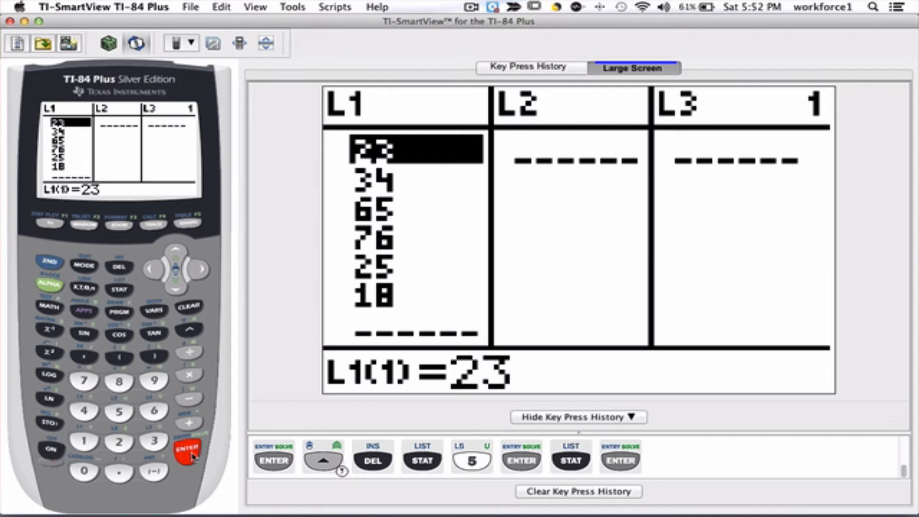
mouse_move(186, 456)
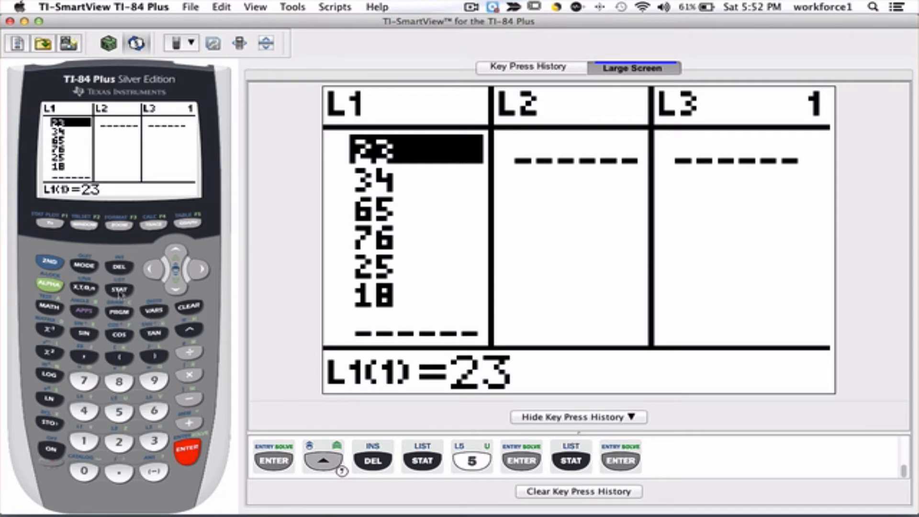
left_click(119, 290)
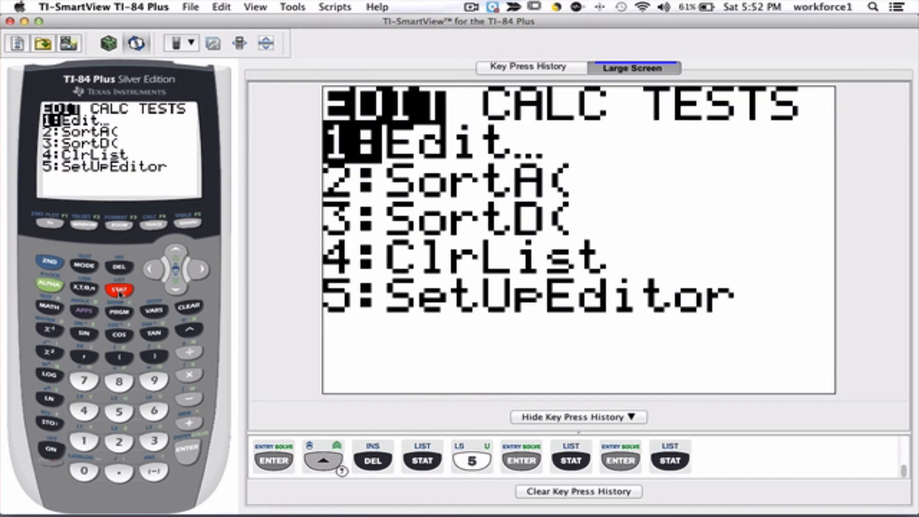
mouse_move(238, 300)
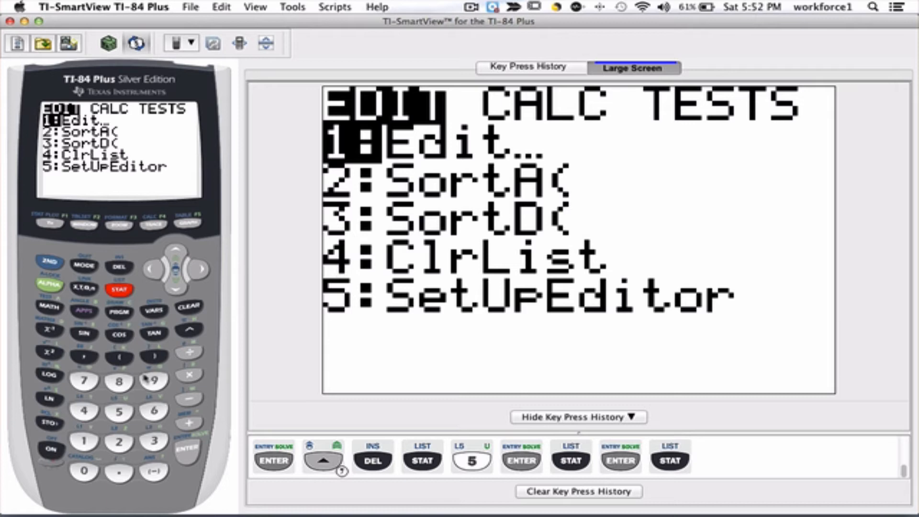
- Run ClrList L1 to empty list L1, then blank the home screen
left_click(84, 410)
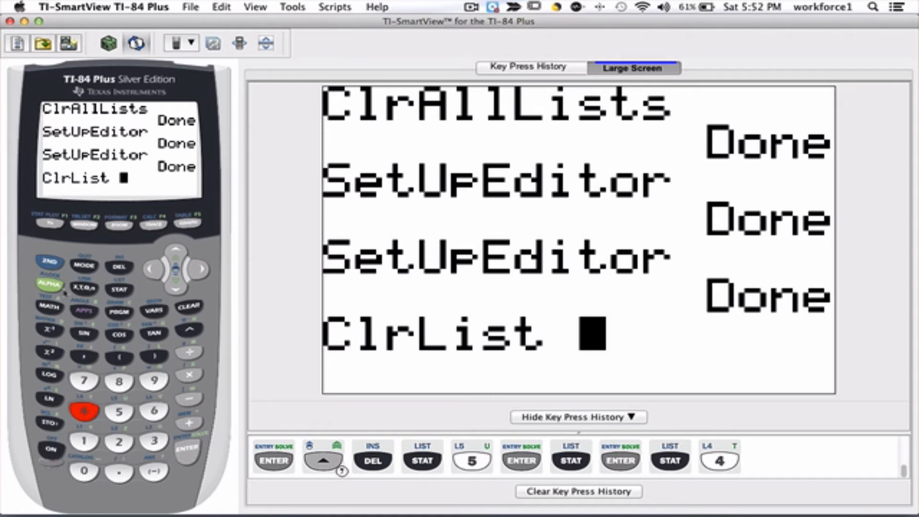
left_click(50, 261)
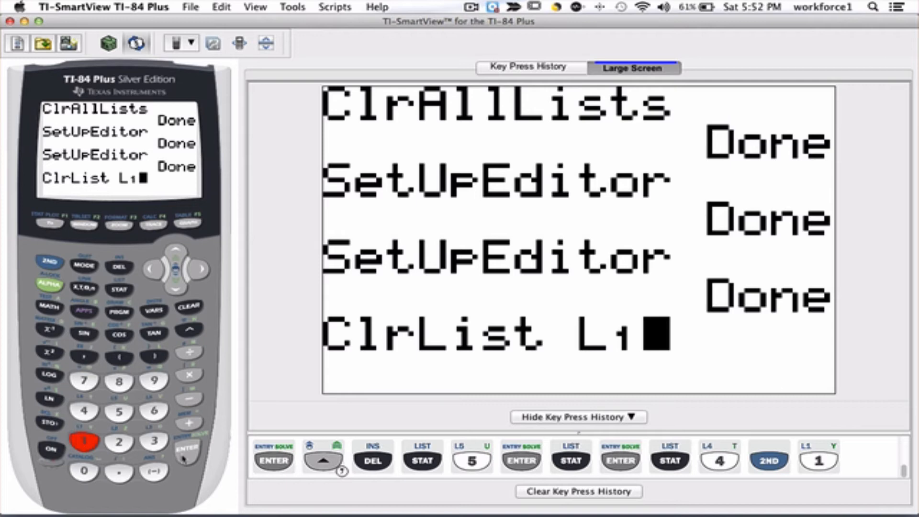
left_click(187, 450)
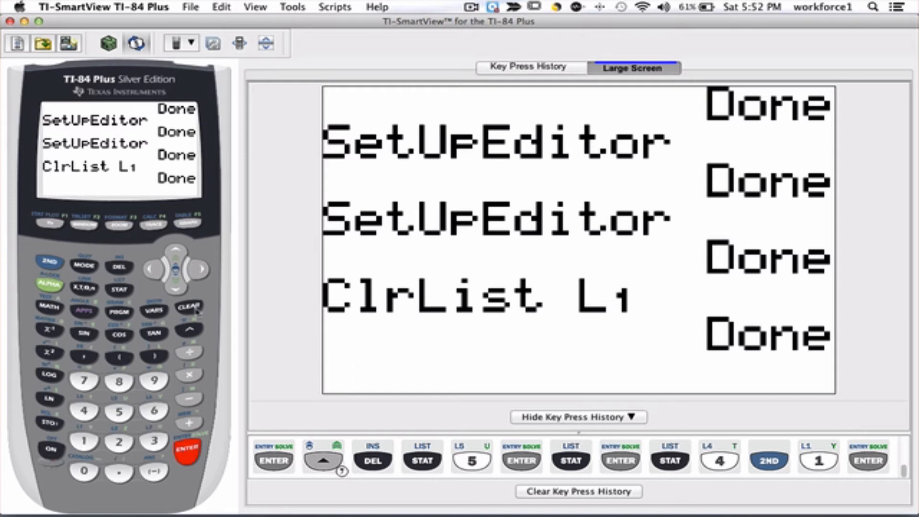
left_click(188, 307)
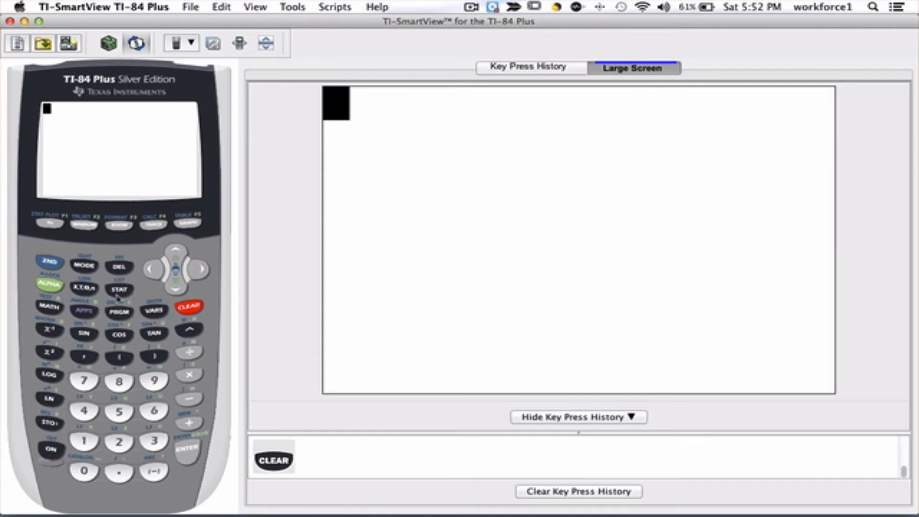
- Fill L1 with 45, 43, 25, 37, 70 and L2 with 5, 7, 10, 3, 8
left_click(120, 290)
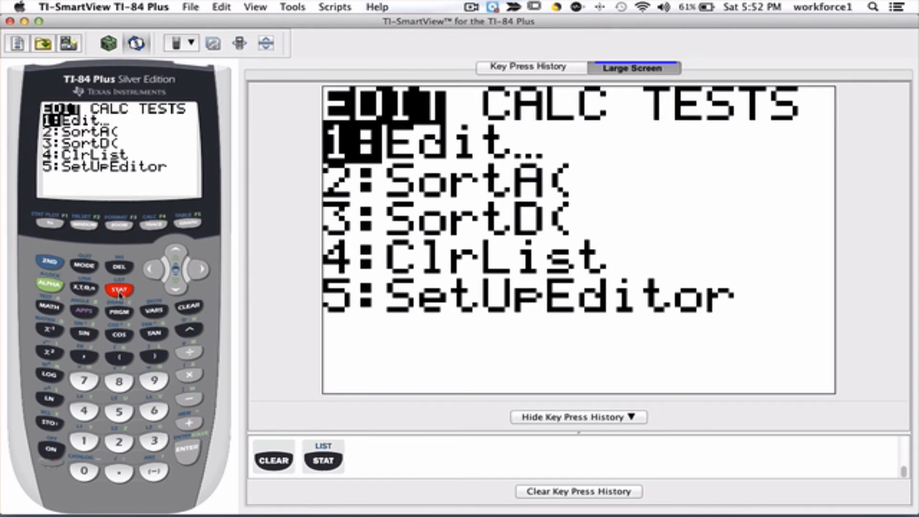
left_click(84, 440)
type("45")
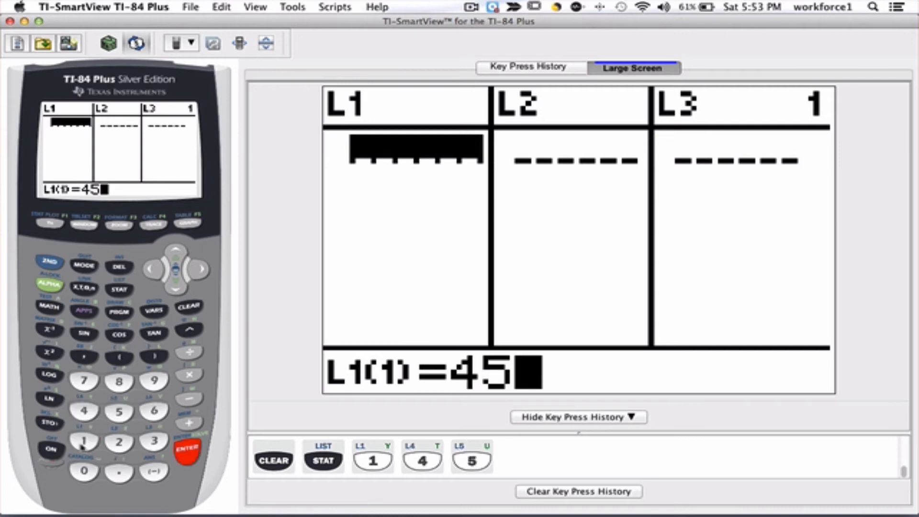
left_click(154, 441)
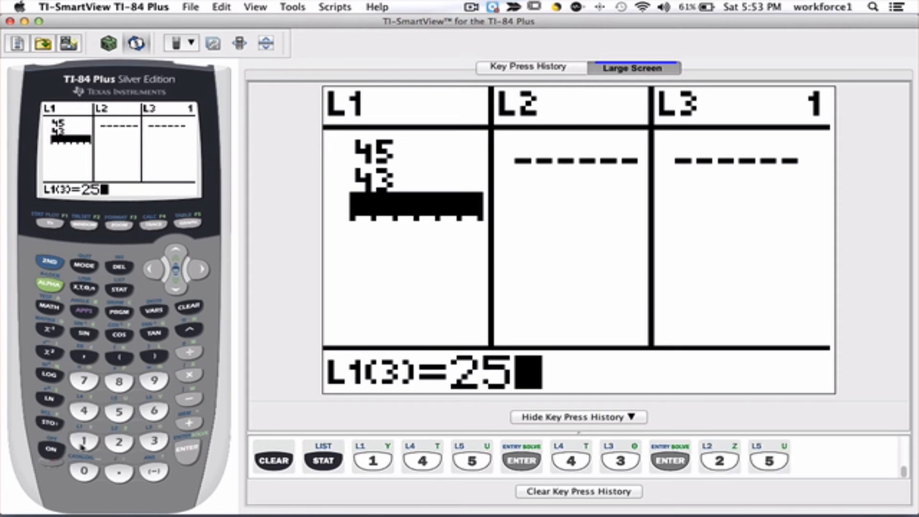
left_click(154, 441)
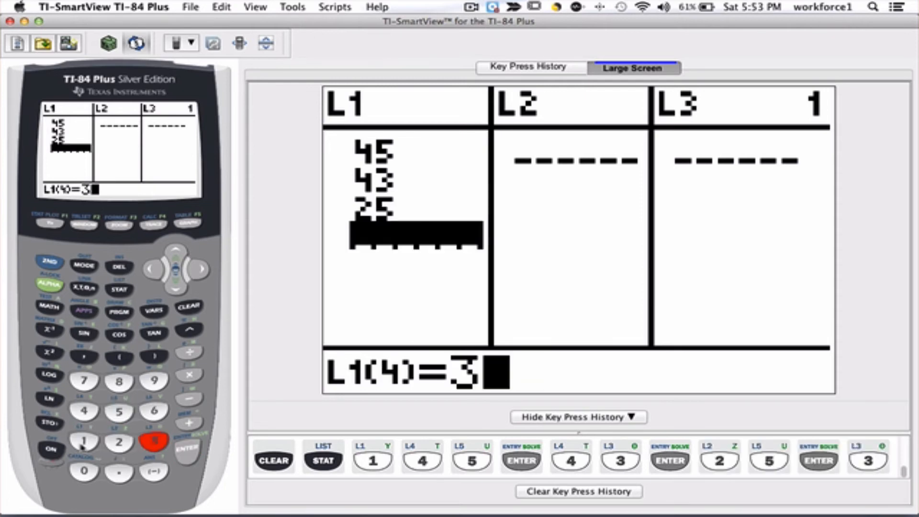
left_click(186, 450)
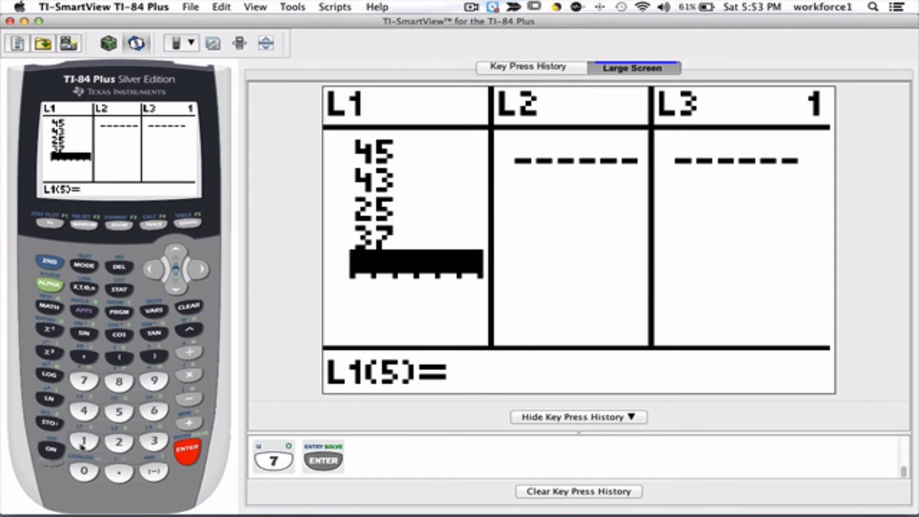
left_click(84, 381)
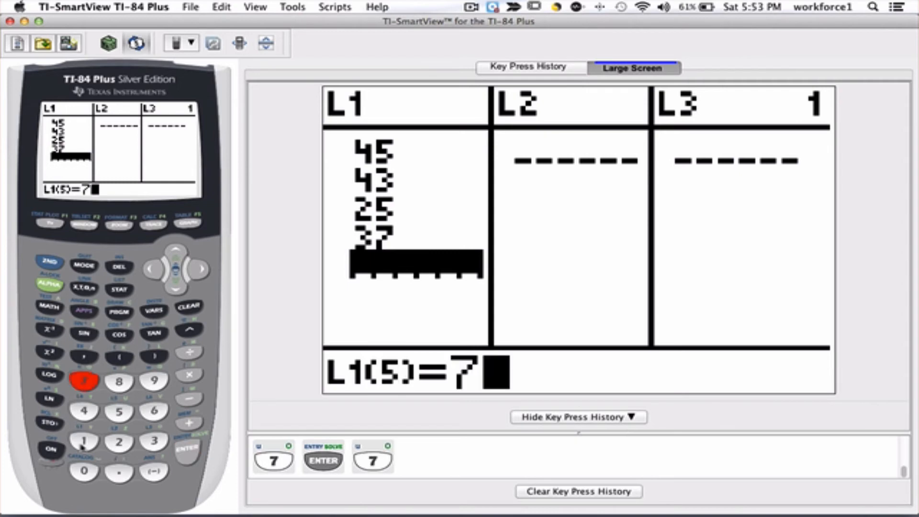
left_click(186, 452)
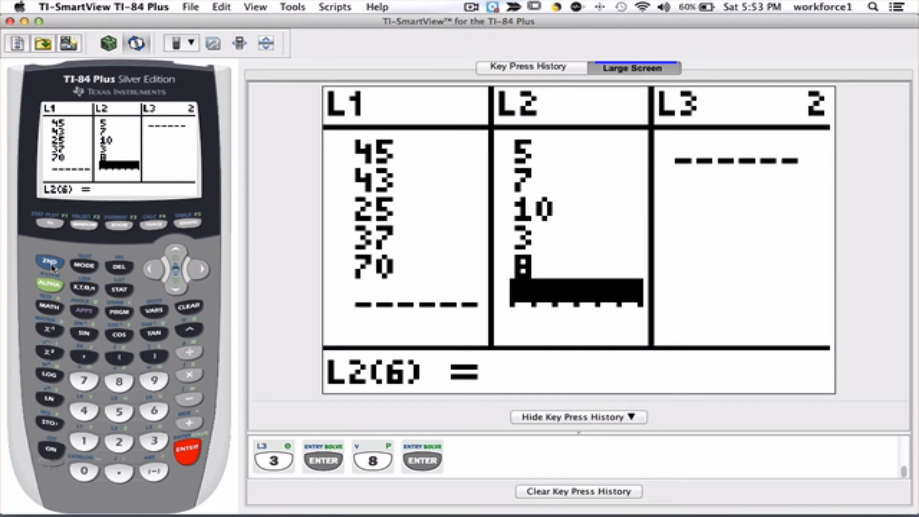
left_click(49, 262)
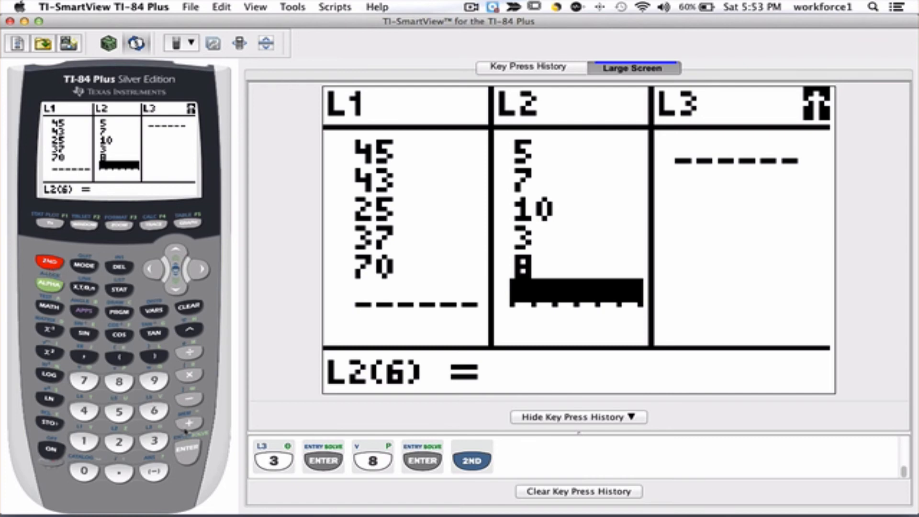
left_click(189, 422)
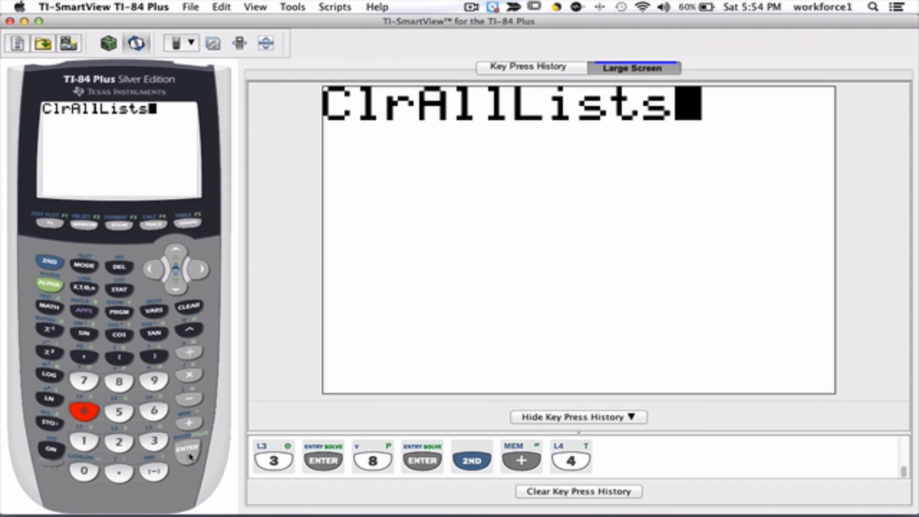
mouse_move(191, 311)
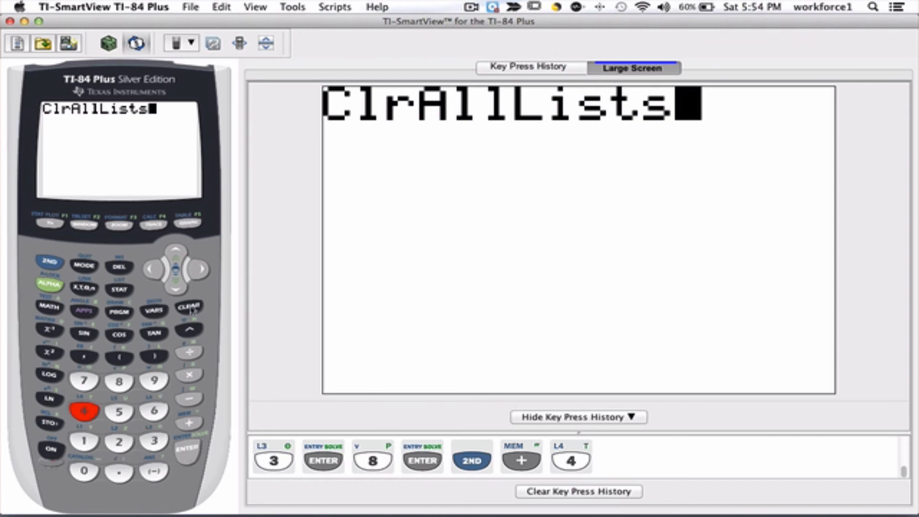
left_click(187, 307)
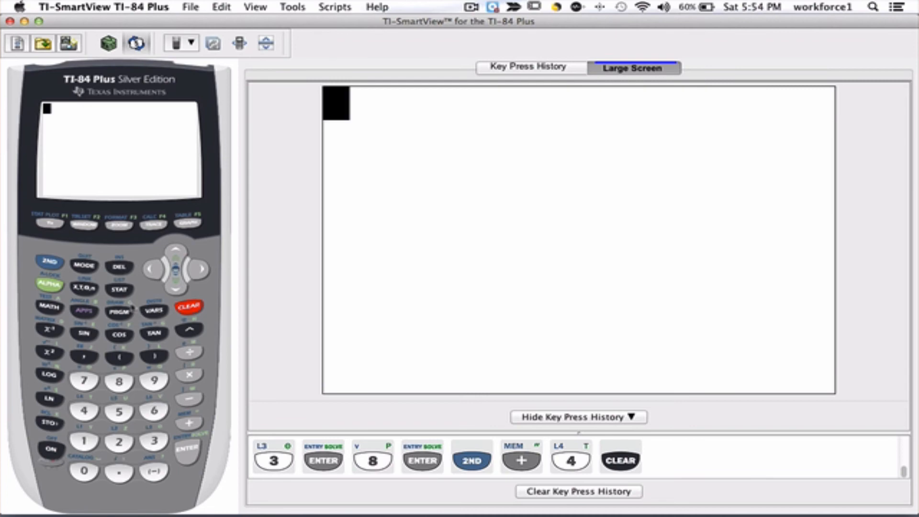
left_click(118, 289)
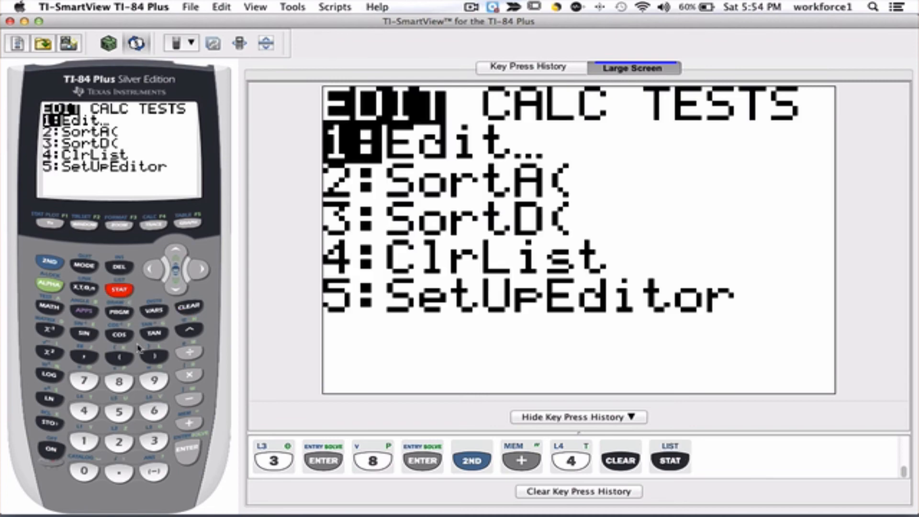
left_click(186, 449)
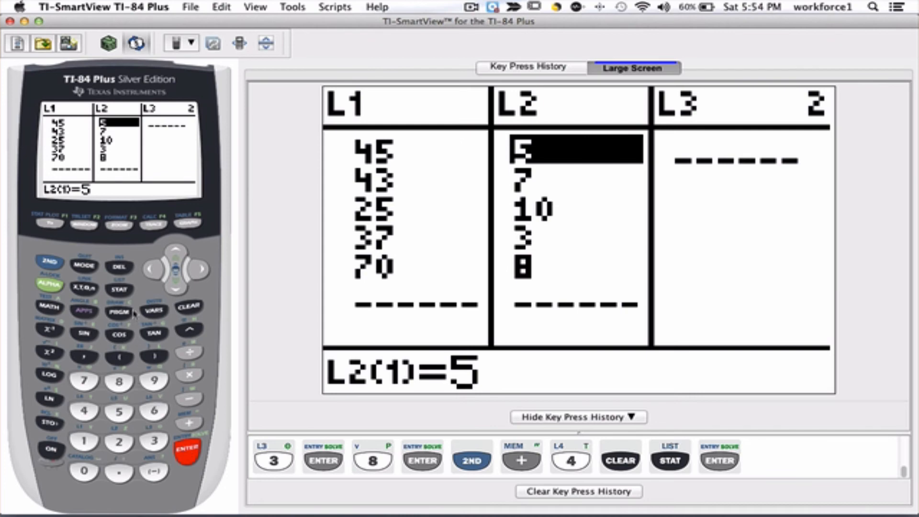
- Run ClrList L2, then reopen the list editor to confirm L2 is empty
left_click(120, 289)
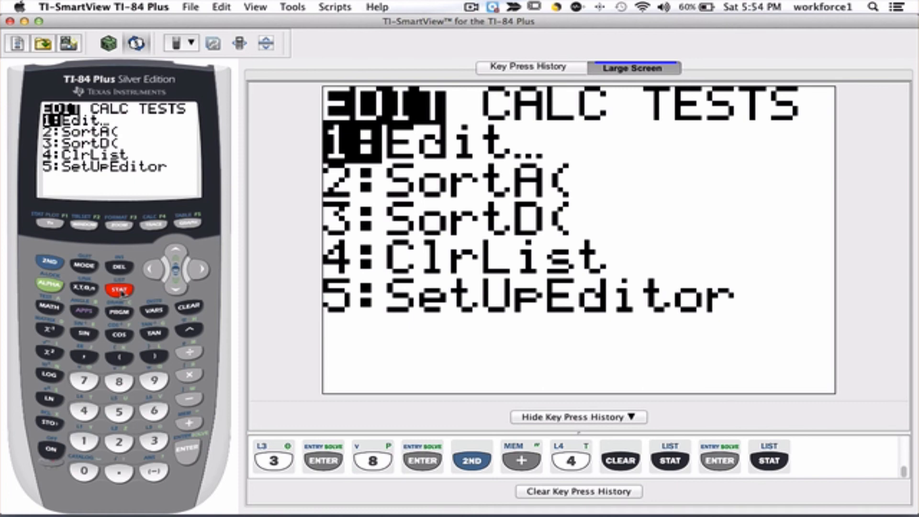
left_click(83, 410)
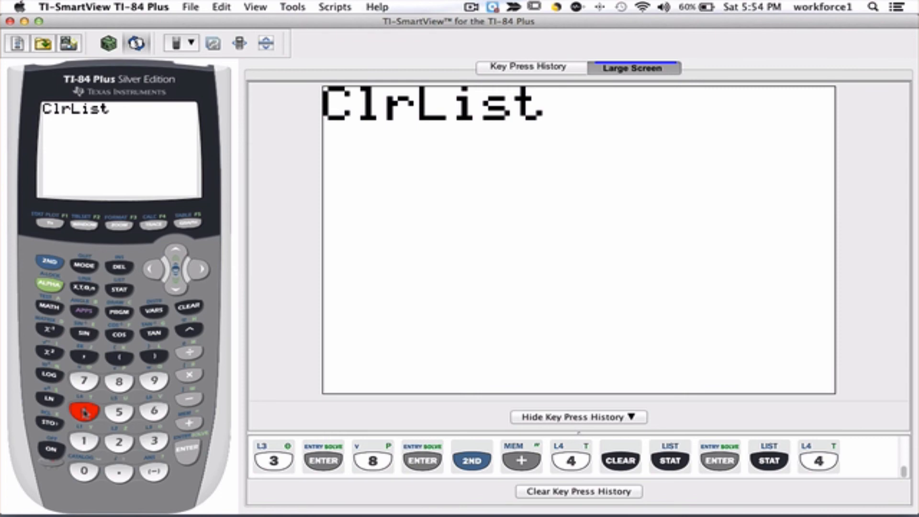
mouse_move(87, 373)
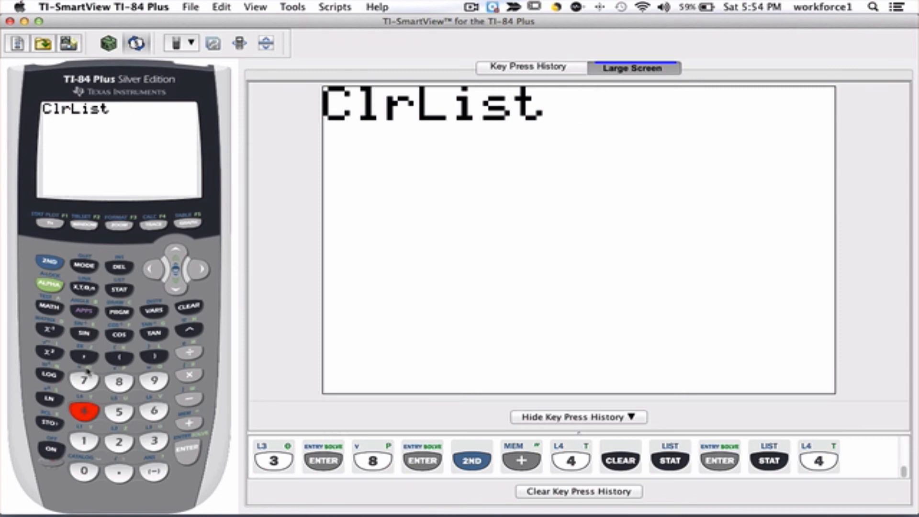
left_click(48, 262)
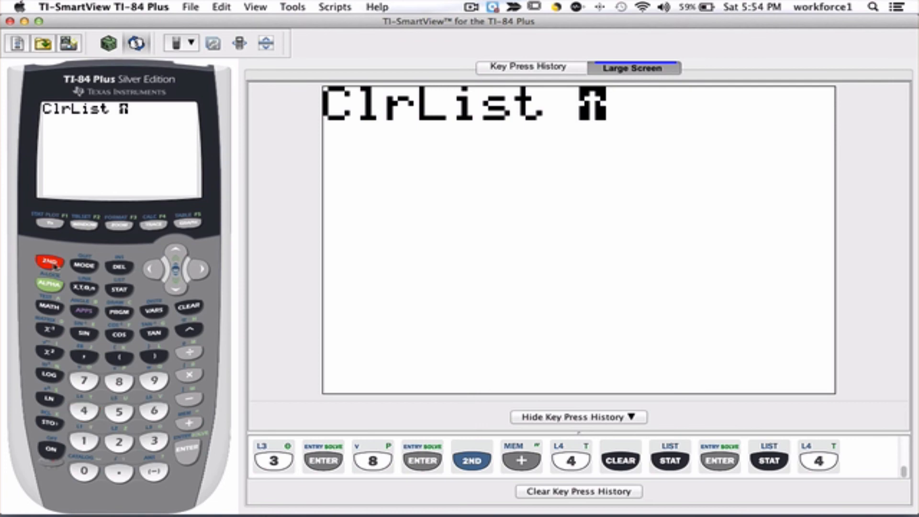
left_click(119, 442)
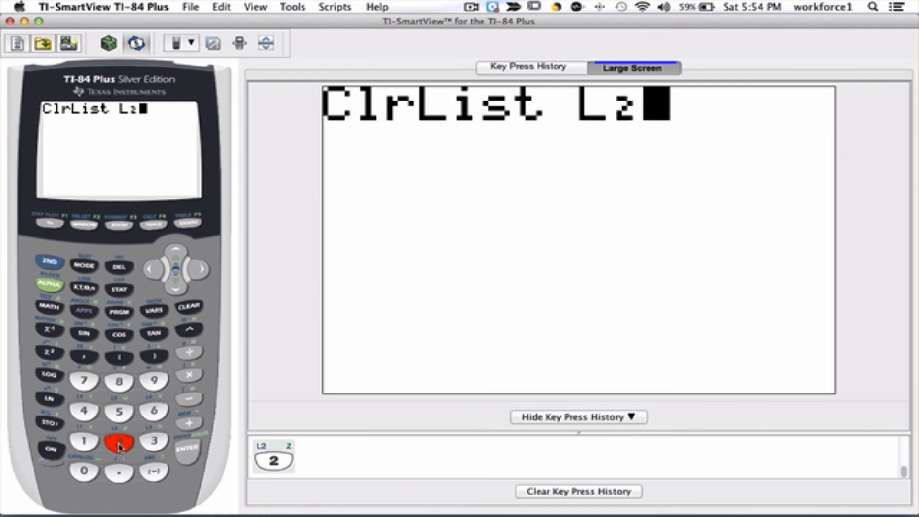
mouse_move(188, 455)
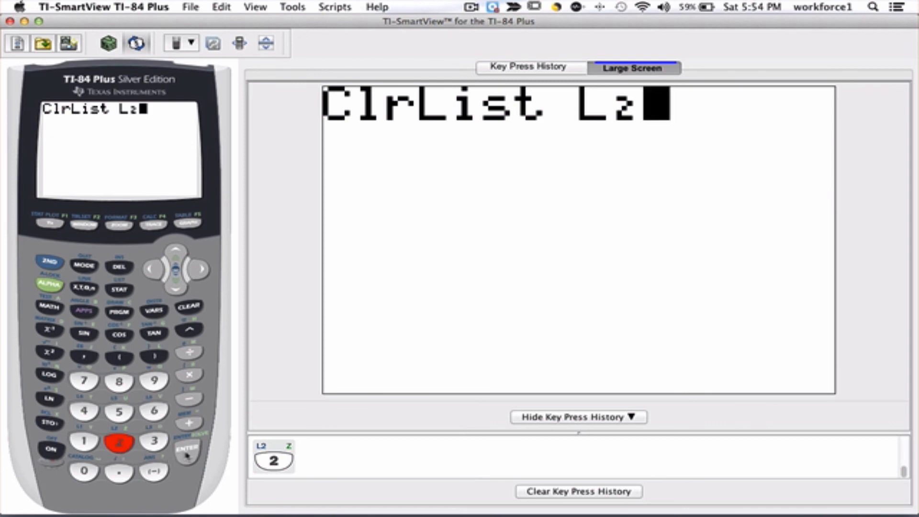
left_click(186, 449)
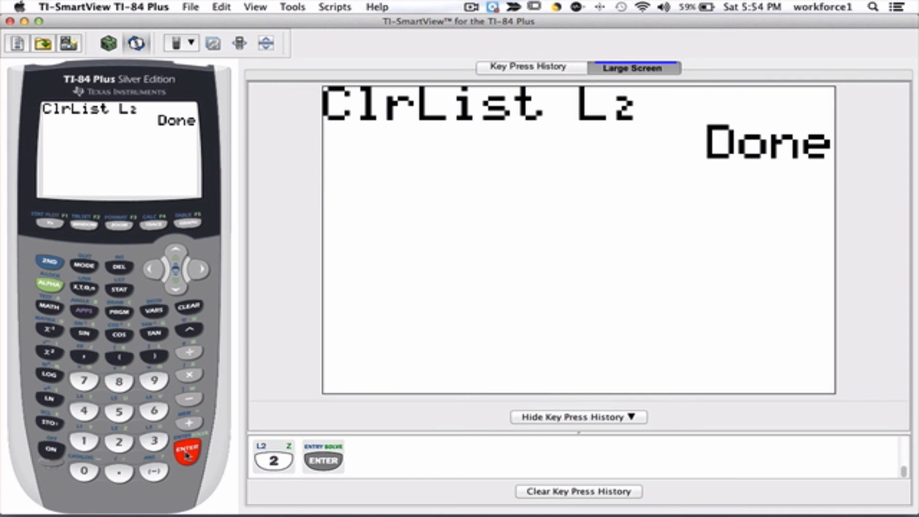
left_click(183, 450)
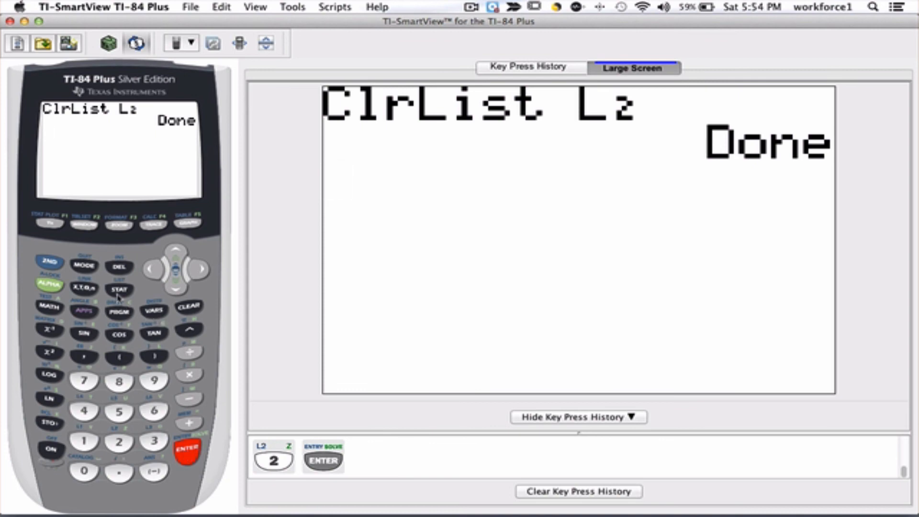
left_click(119, 290)
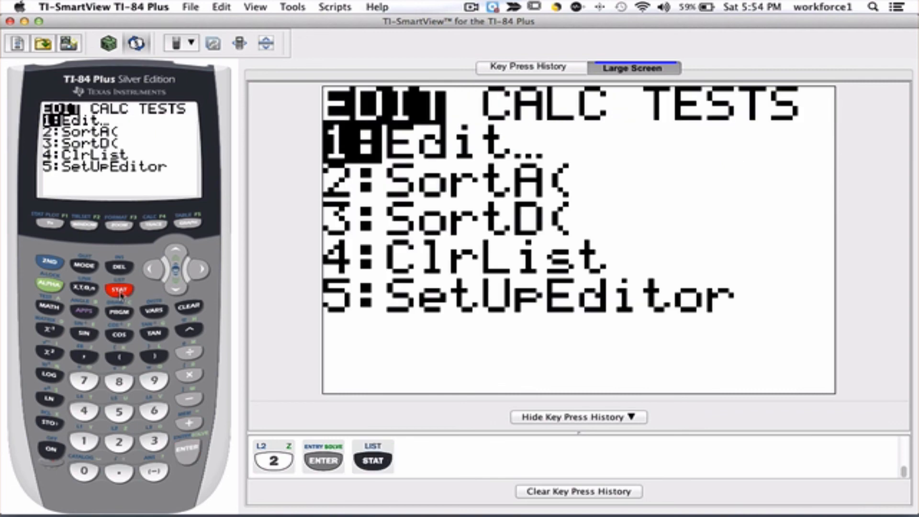
left_click(186, 449)
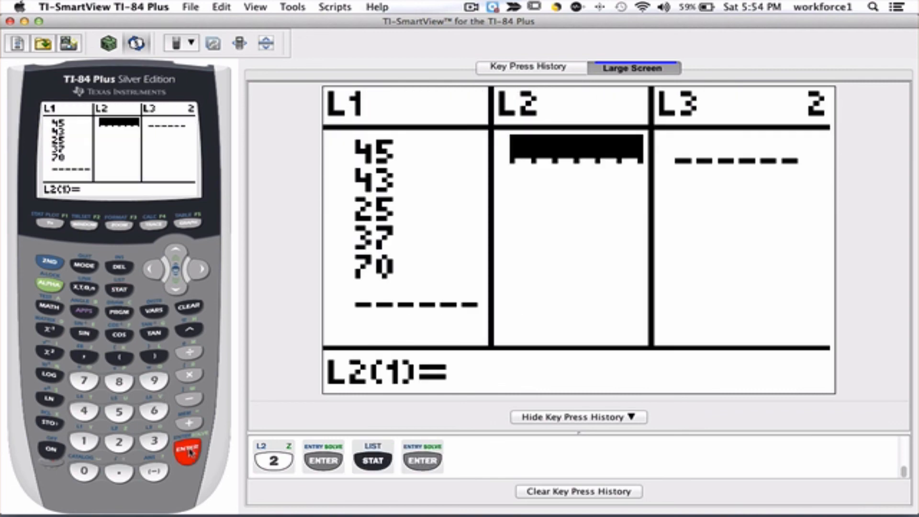